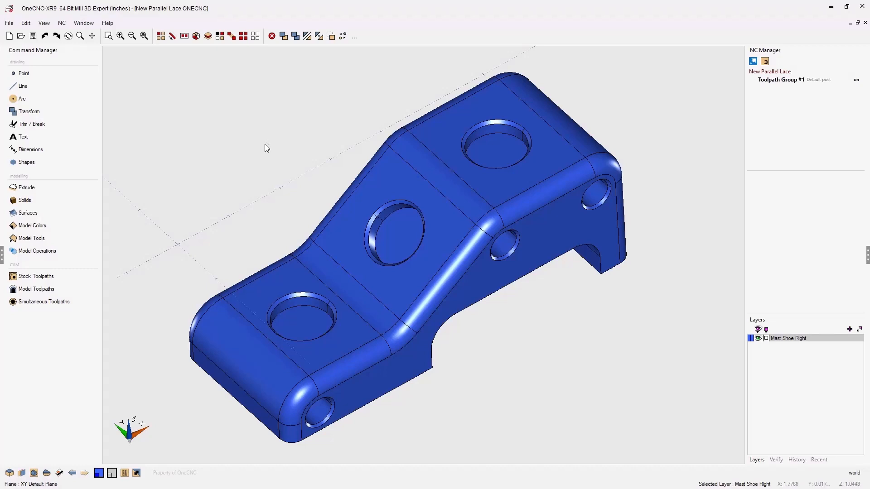
mouse_move(70, 260)
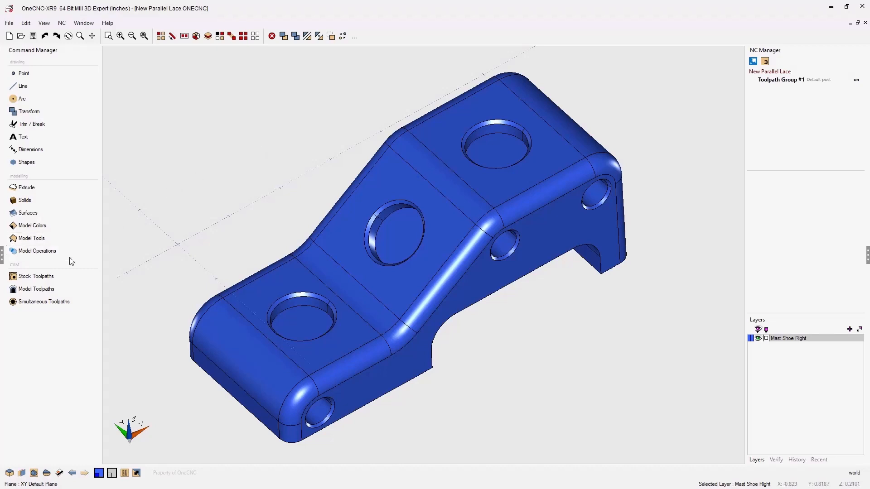
Start a planar finish face toolpath on the bracket's three flat top faces.
click(36, 289)
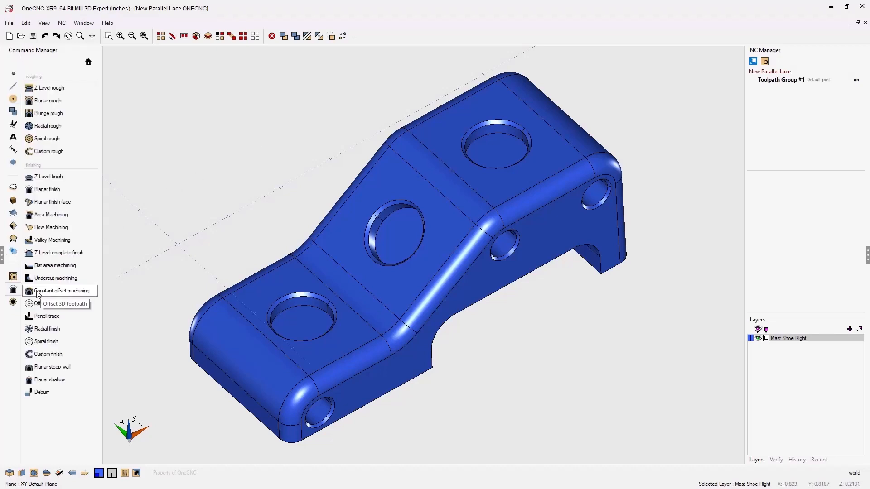
mouse_move(41, 203)
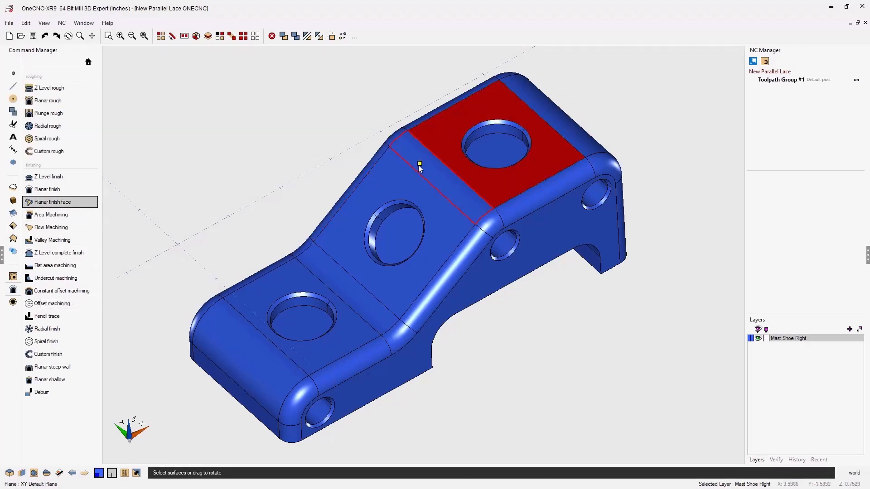
click(299, 284)
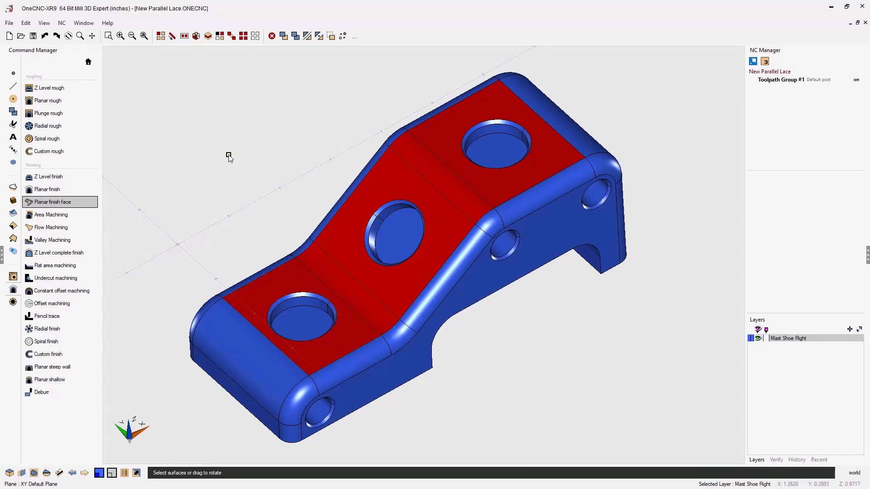
click(44, 202)
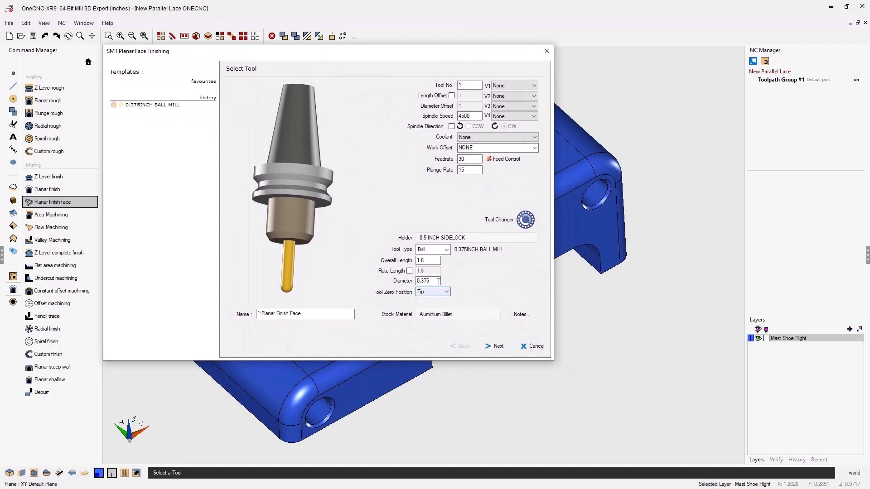
Accept the 0.375-inch ball mill, clearance and zigzag planar cut settings unchanged.
click(499, 346)
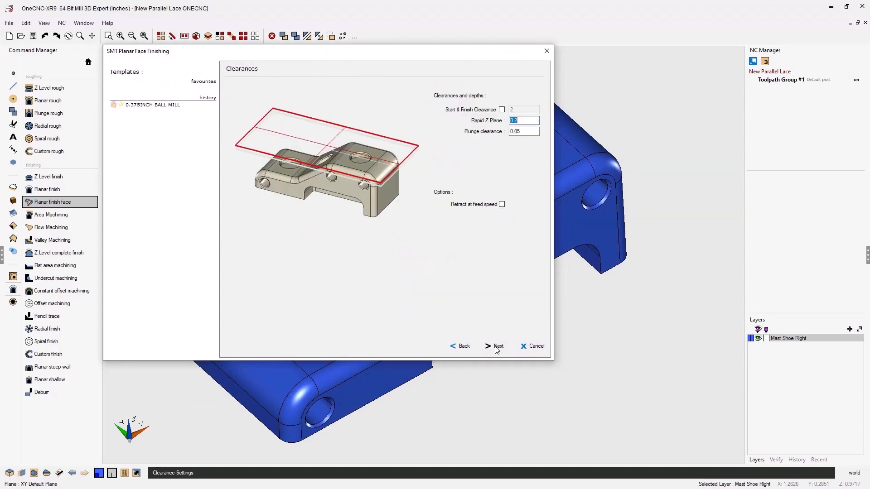
click(498, 347)
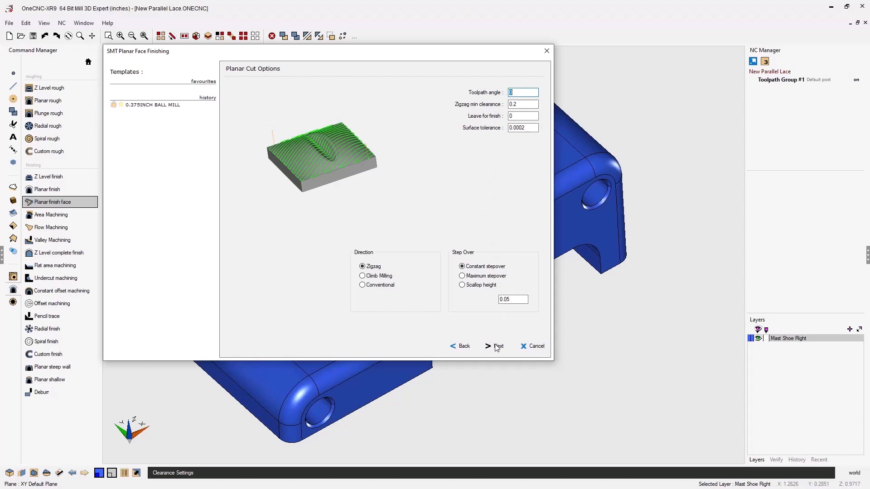
click(495, 347)
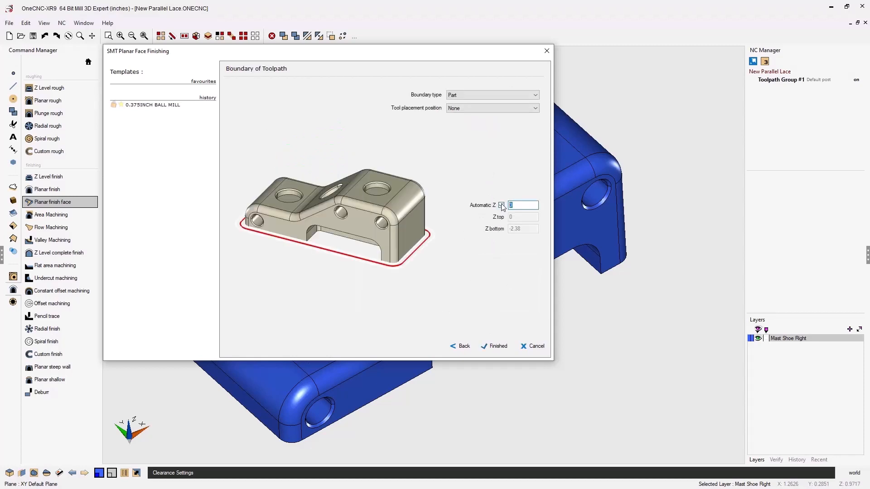
Turn off Automatic Z, set the boundary Z top to .05, and finish the toolpath.
click(501, 206)
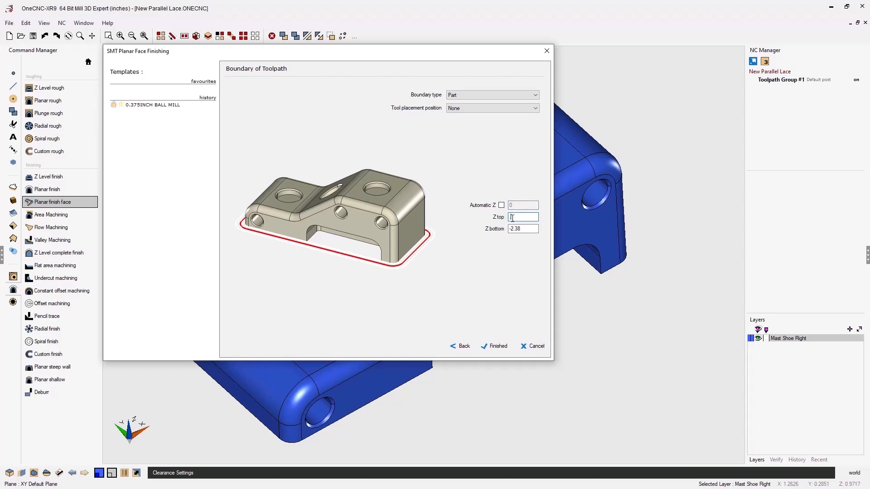
text(.05)
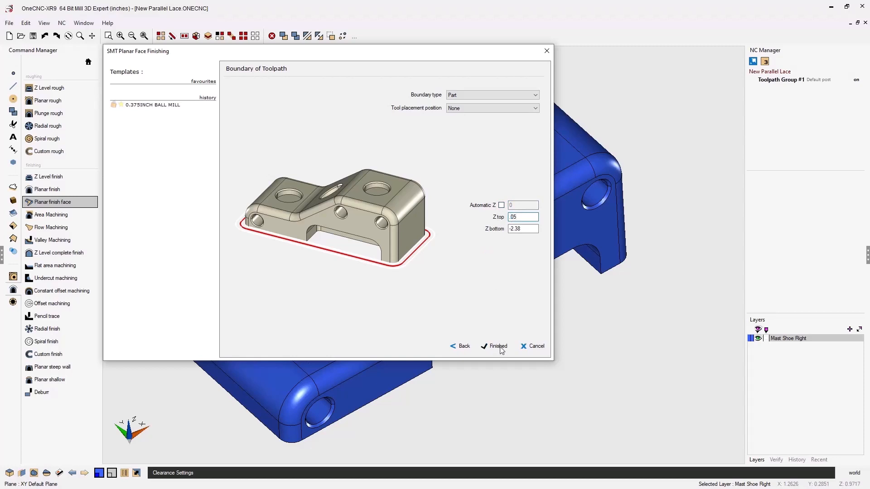
click(498, 346)
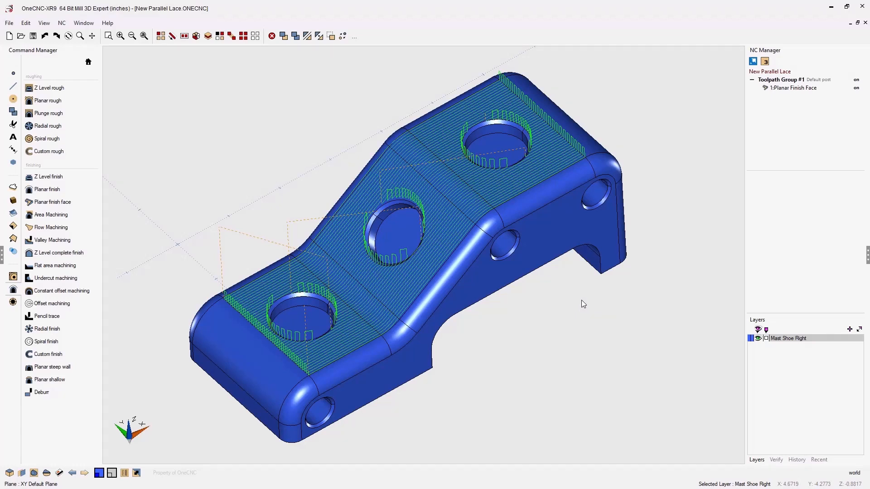
mouse_move(474, 178)
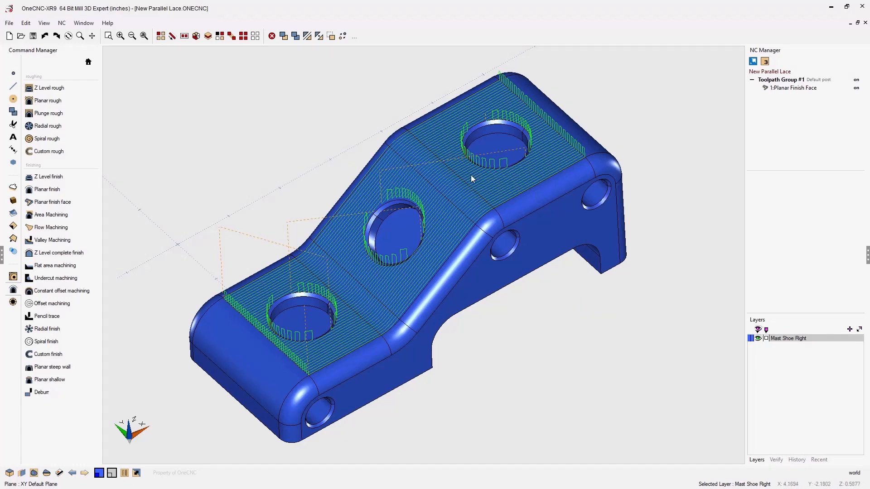
mouse_move(469, 192)
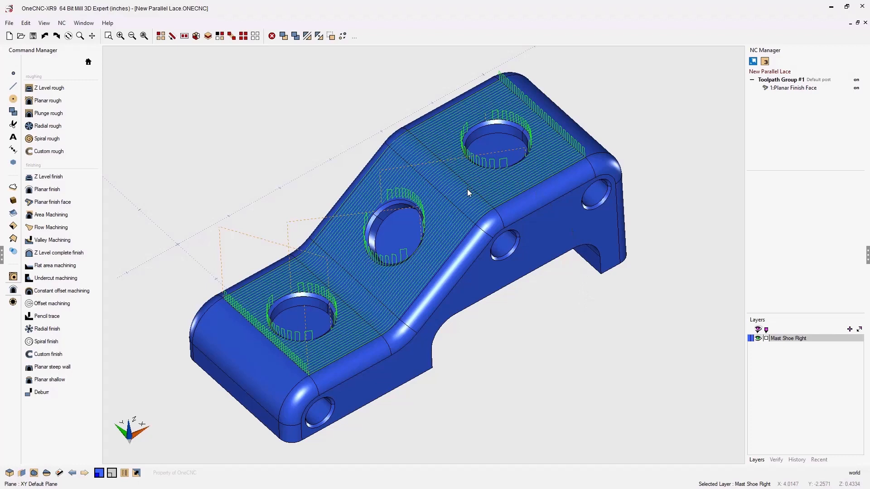
mouse_move(233, 194)
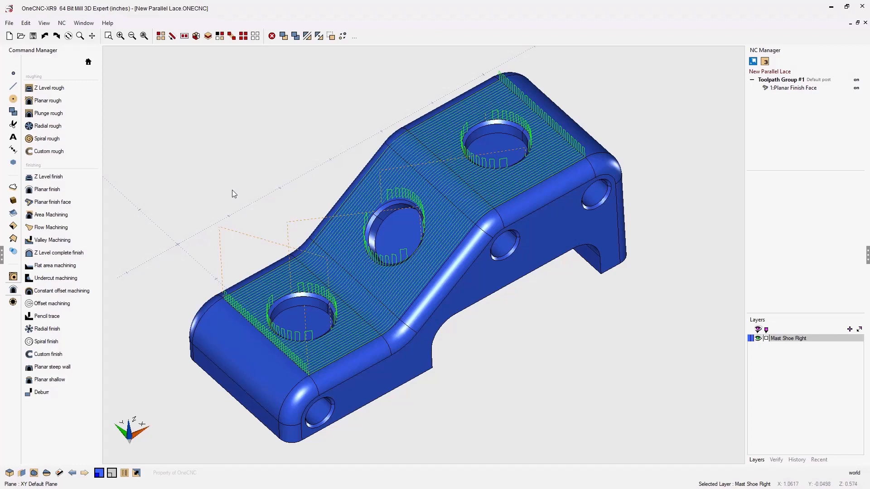
mouse_move(303, 236)
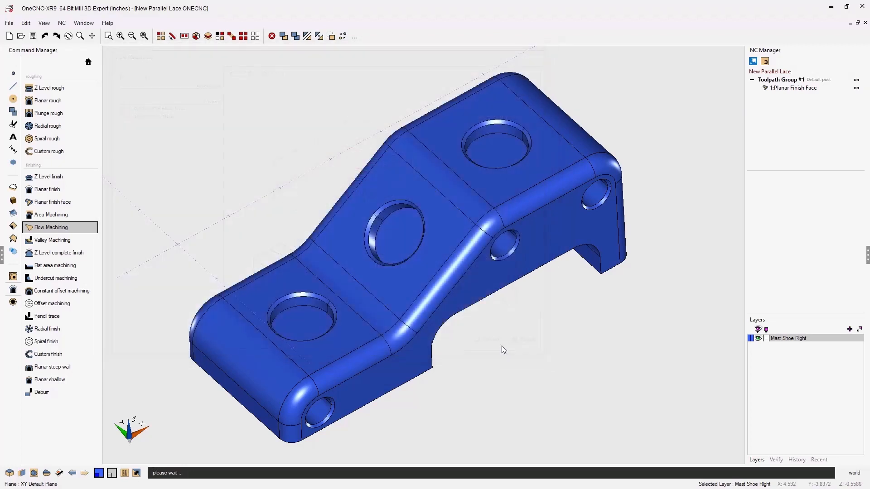
Add a flow machining toolpath on the fillet, then display 1:Planar Finish Face.
click(50, 227)
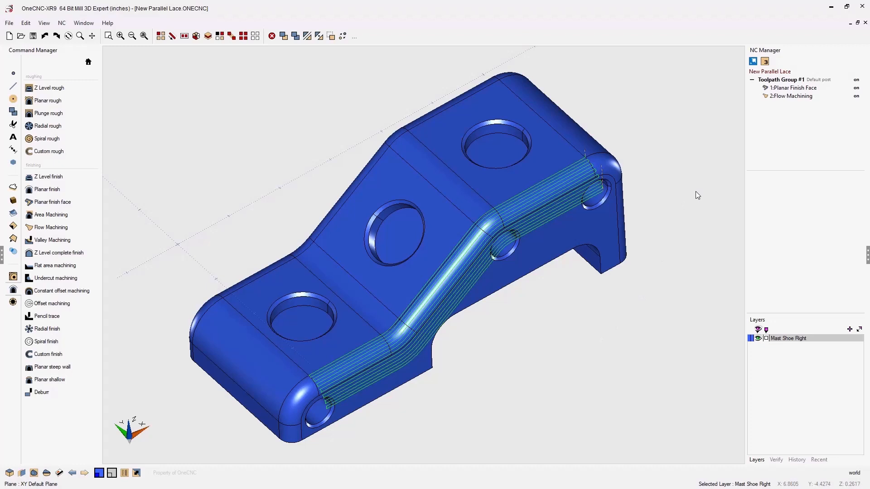
mouse_move(791, 90)
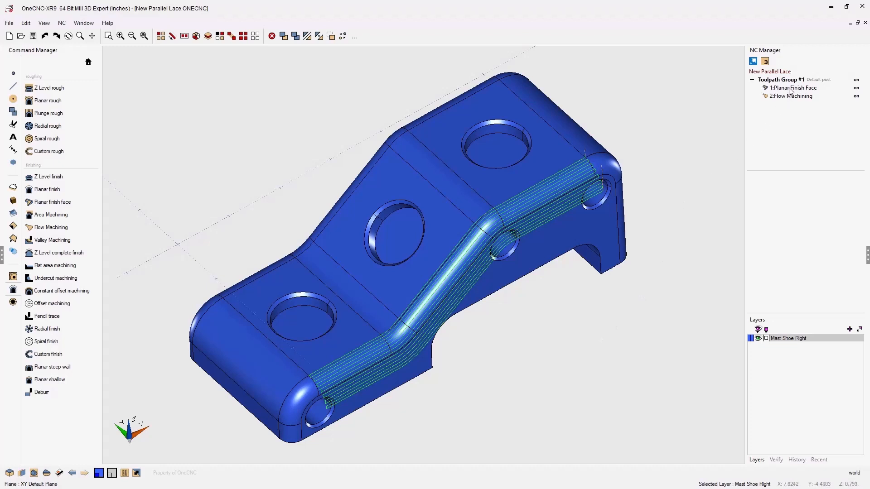
click(793, 88)
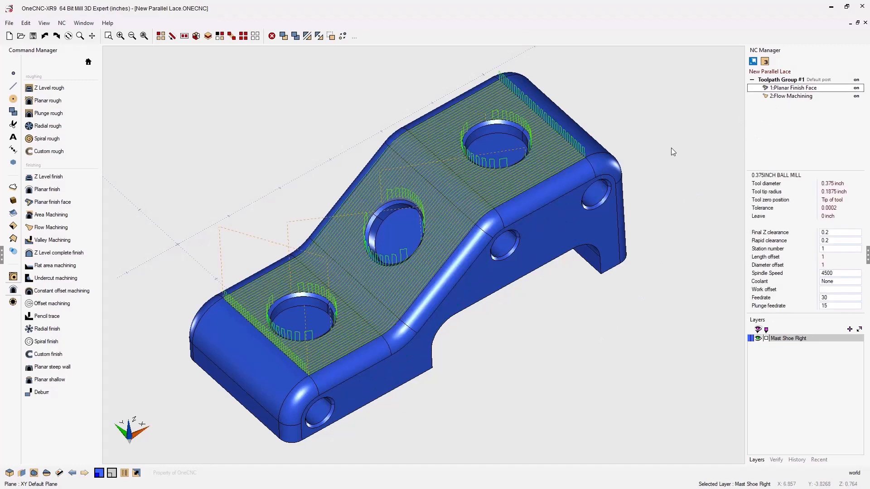